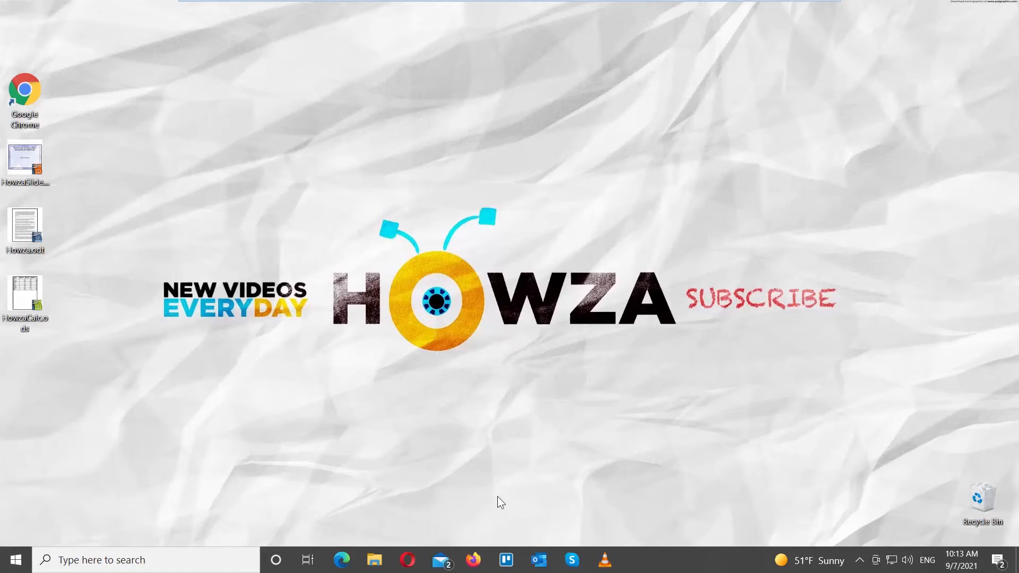
pyautogui.moveTo(260, 380)
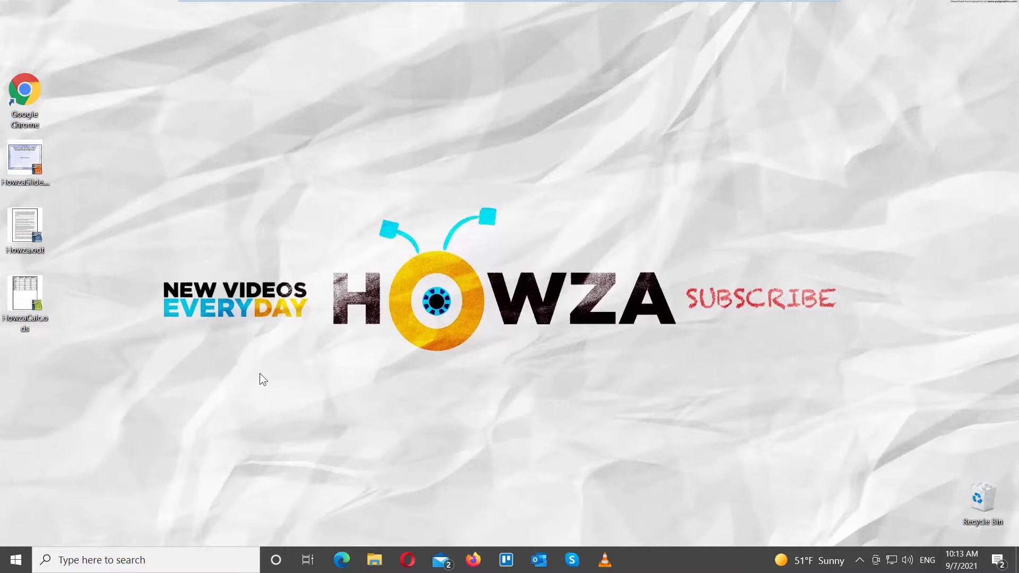
# Open HowzaCalc.ods and reach the OpenOffice Calc View page in Tools > Options
pyautogui.click(26, 293)
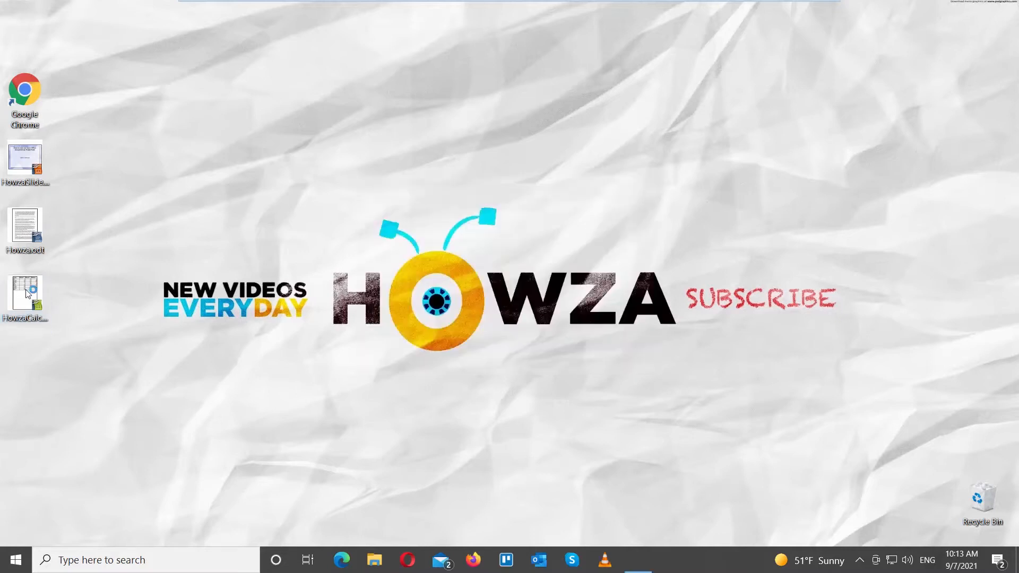
pyautogui.doubleClick(25, 292)
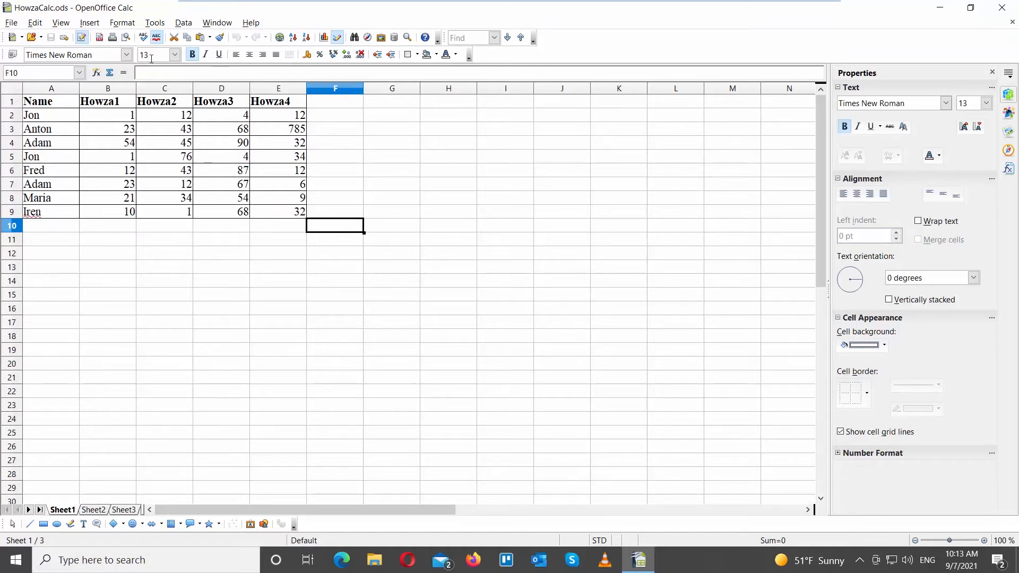
pyautogui.click(154, 22)
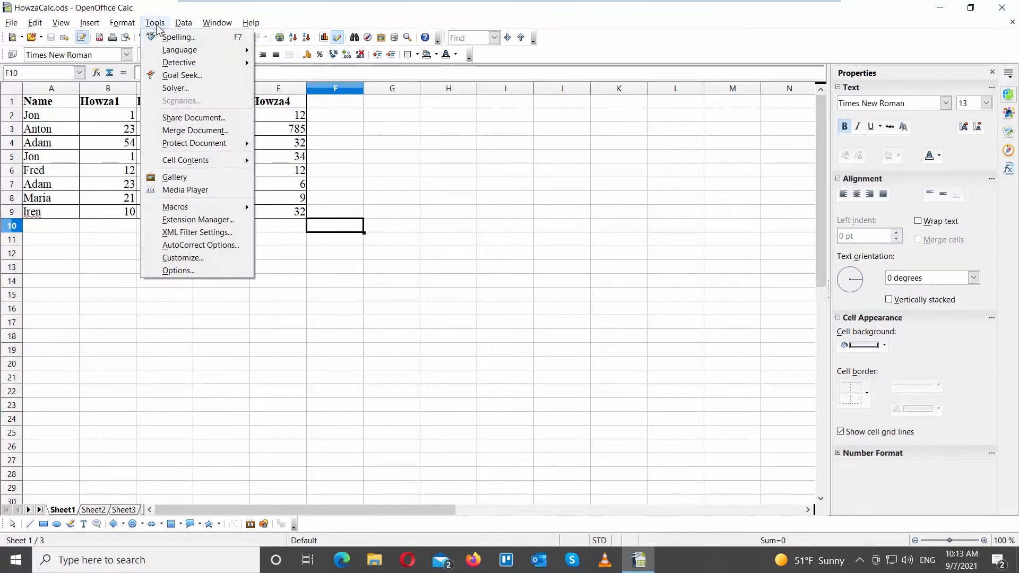
pyautogui.moveTo(178, 271)
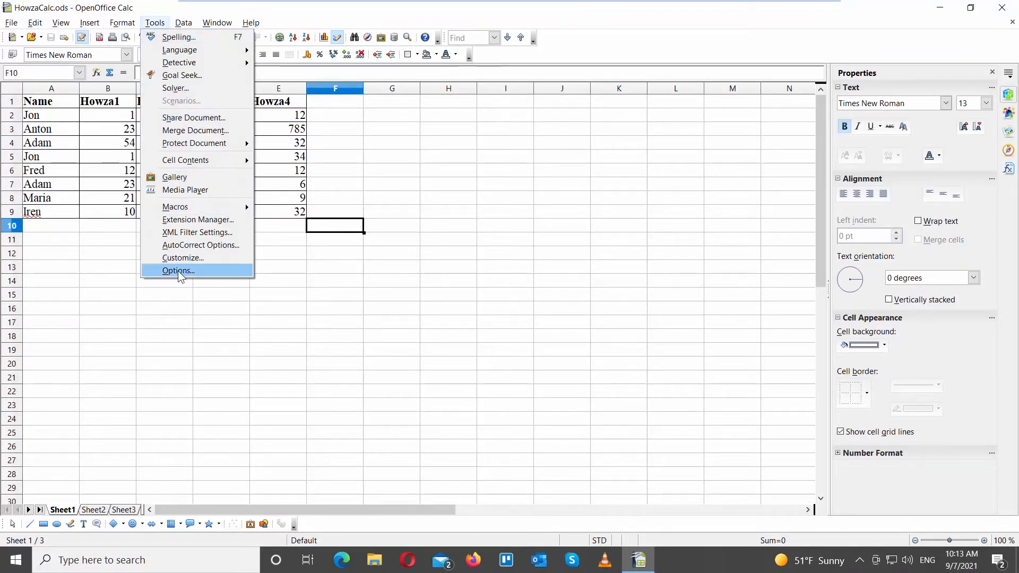
pyautogui.click(178, 271)
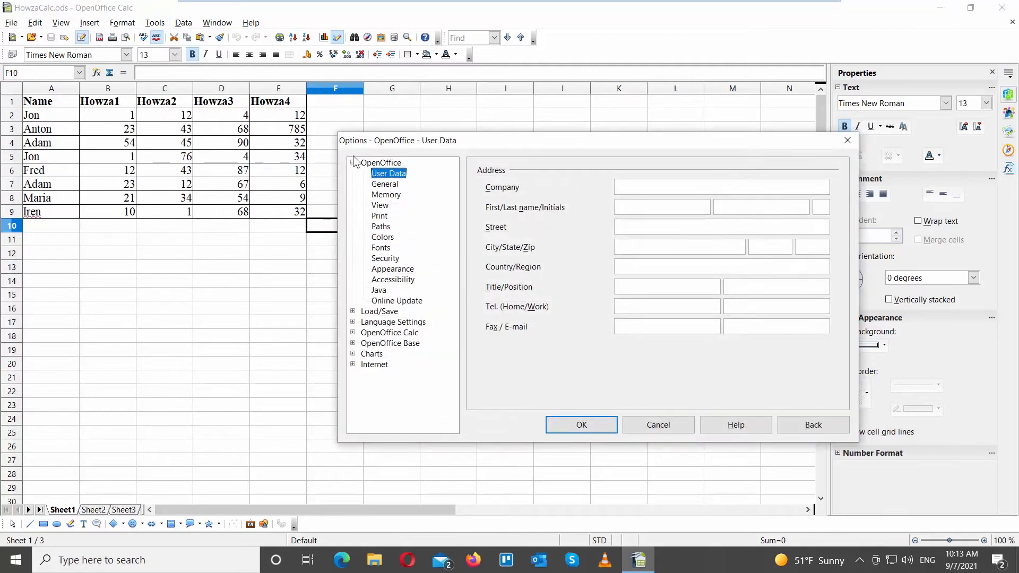
pyautogui.click(353, 163)
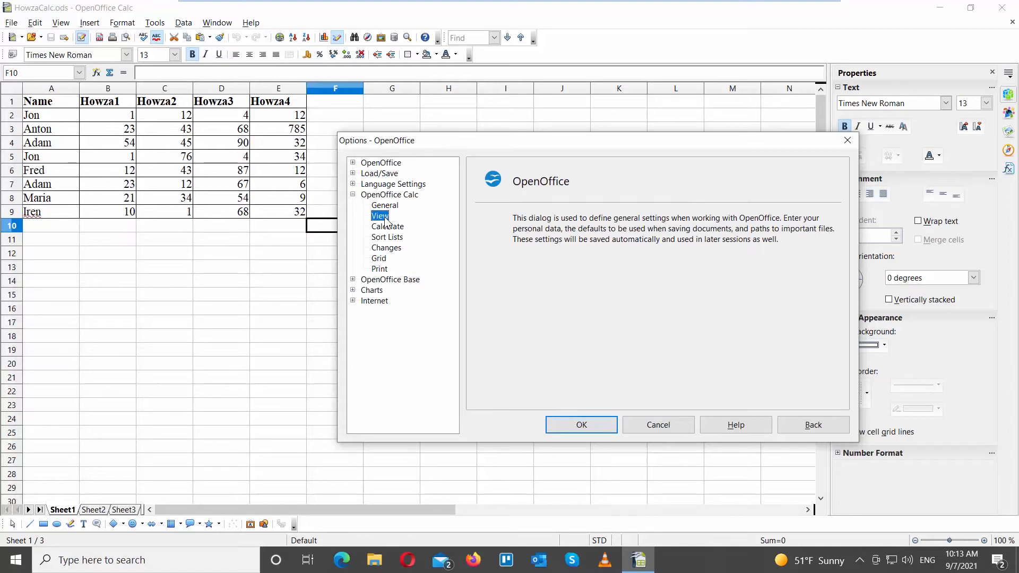
pyautogui.click(379, 216)
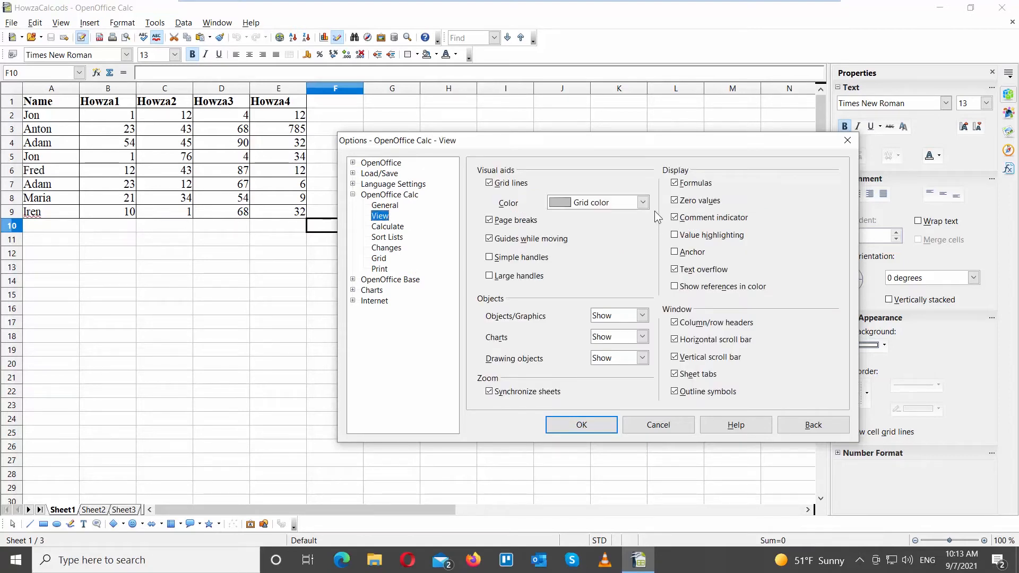
# Turn off Grid lines, confirm with OK, and return to Sheet1
pyautogui.click(643, 203)
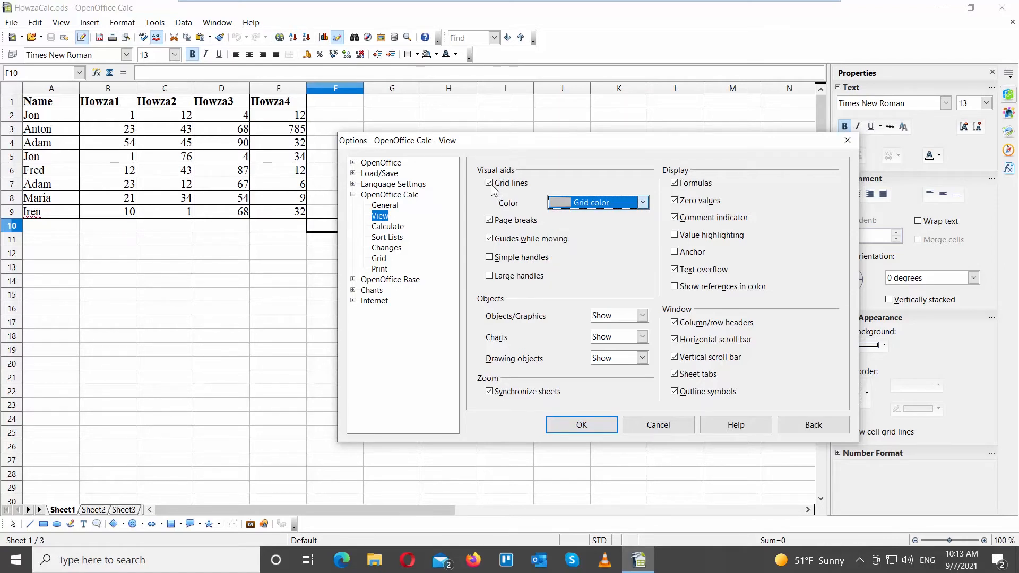
pyautogui.click(489, 182)
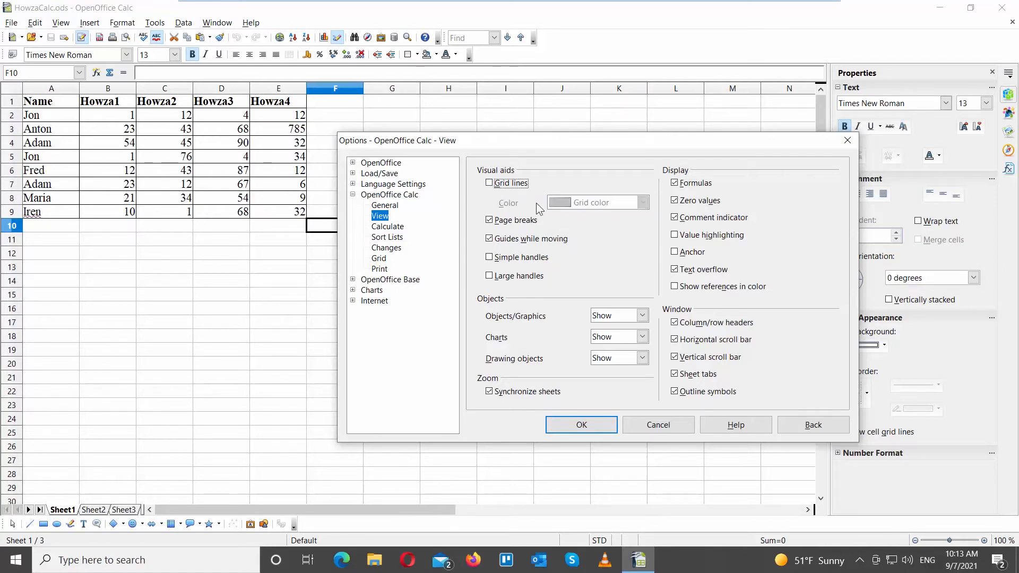
pyautogui.click(581, 425)
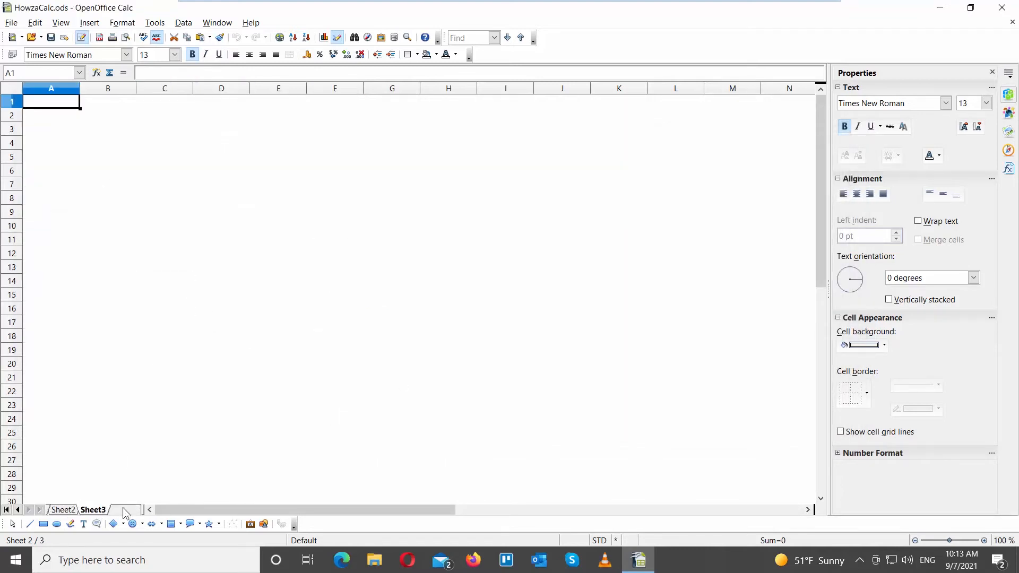
pyautogui.click(65, 509)
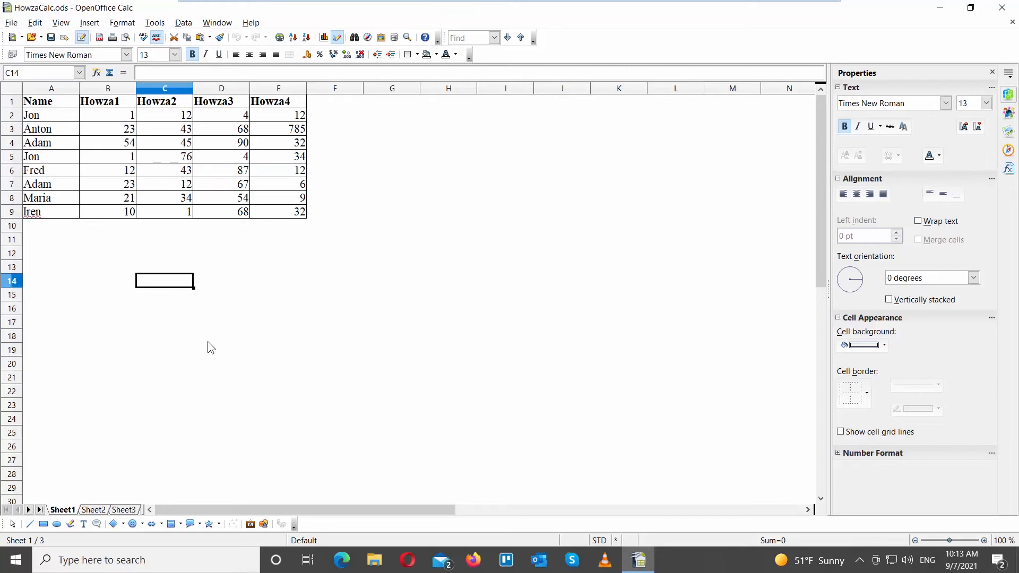
# Re-enable grid lines in Calc View options with the yellow-green Chart 8 colour
pyautogui.click(154, 23)
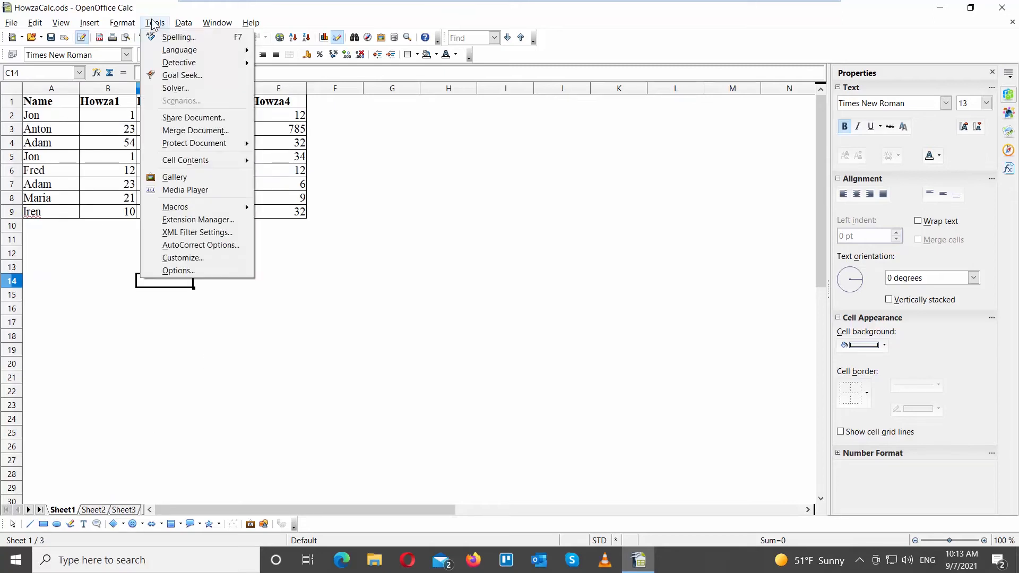
pyautogui.click(178, 271)
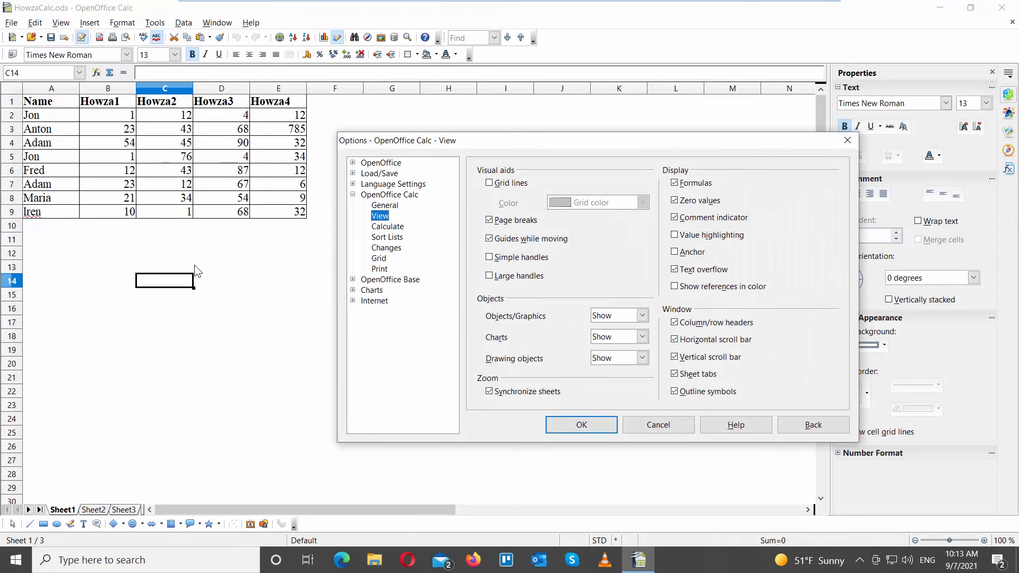
pyautogui.moveTo(523, 190)
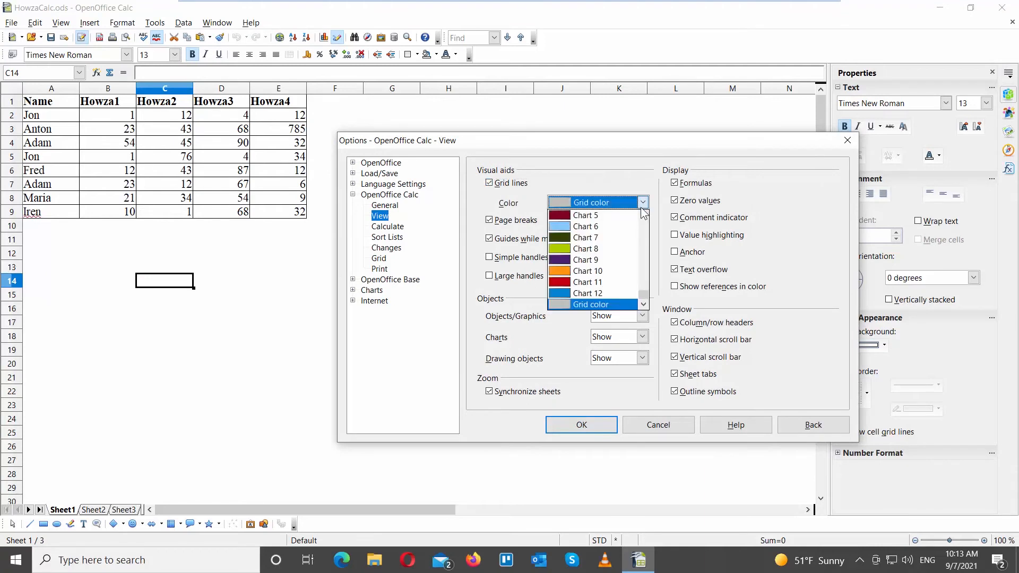
pyautogui.click(585, 248)
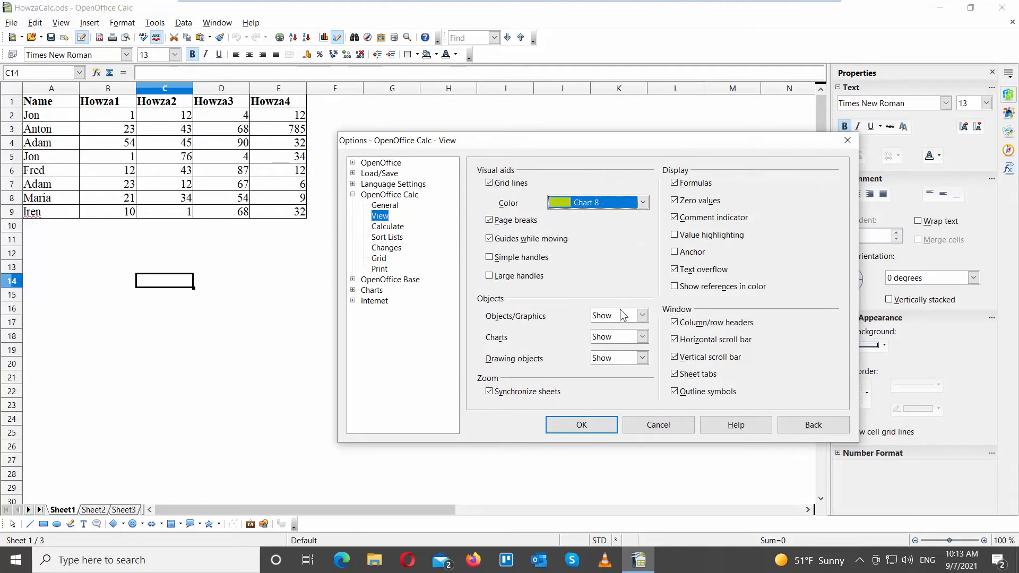
pyautogui.click(581, 424)
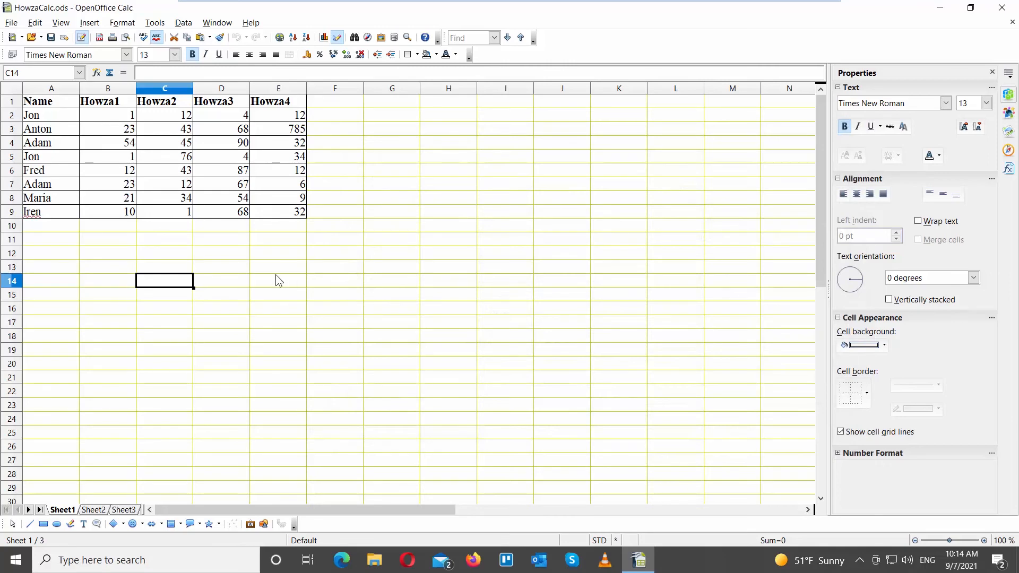